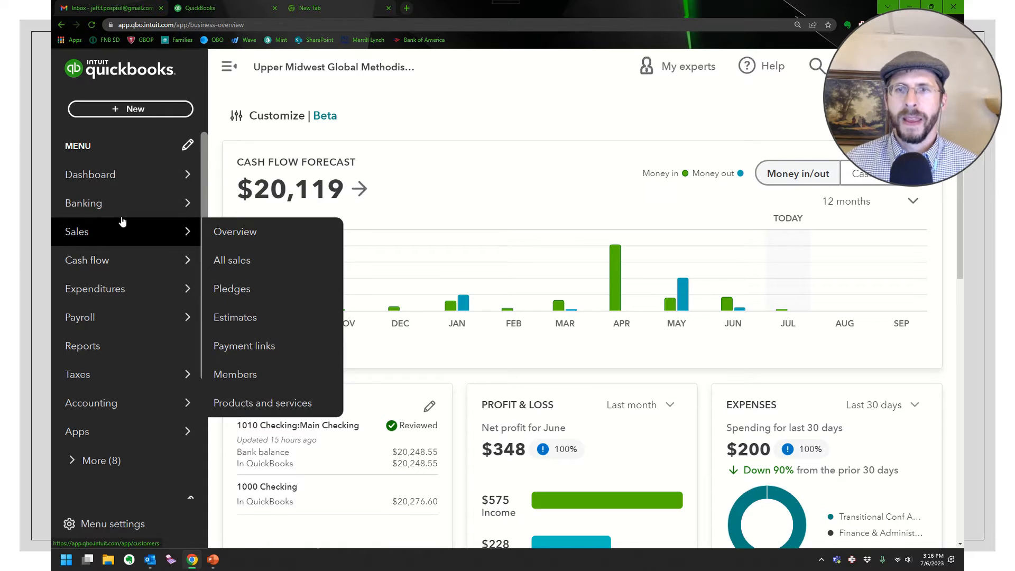
pyautogui.moveTo(83, 203)
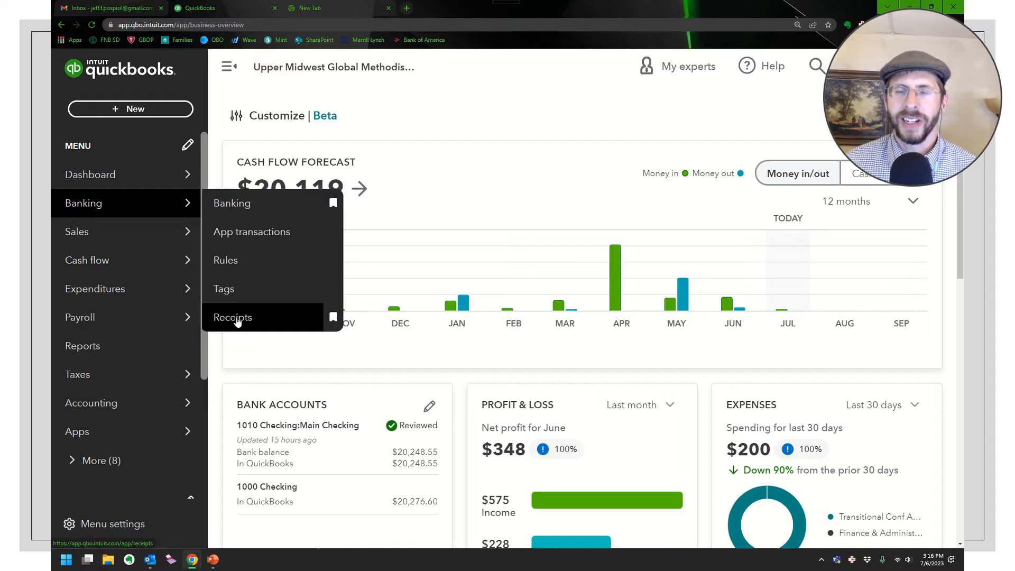
# - Go to Banking > Receipts from the left menu
pyautogui.click(232, 317)
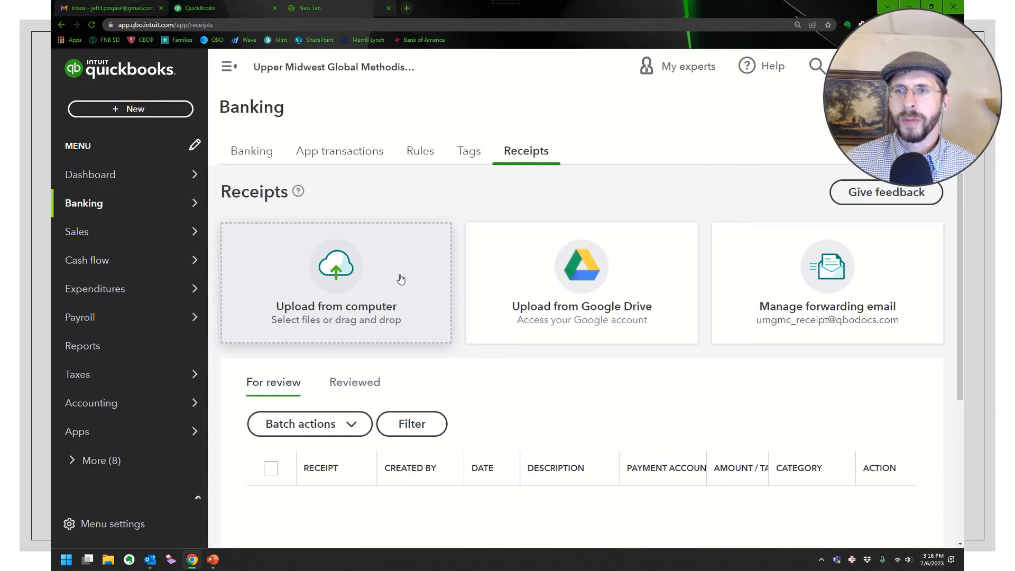
pyautogui.moveTo(590, 290)
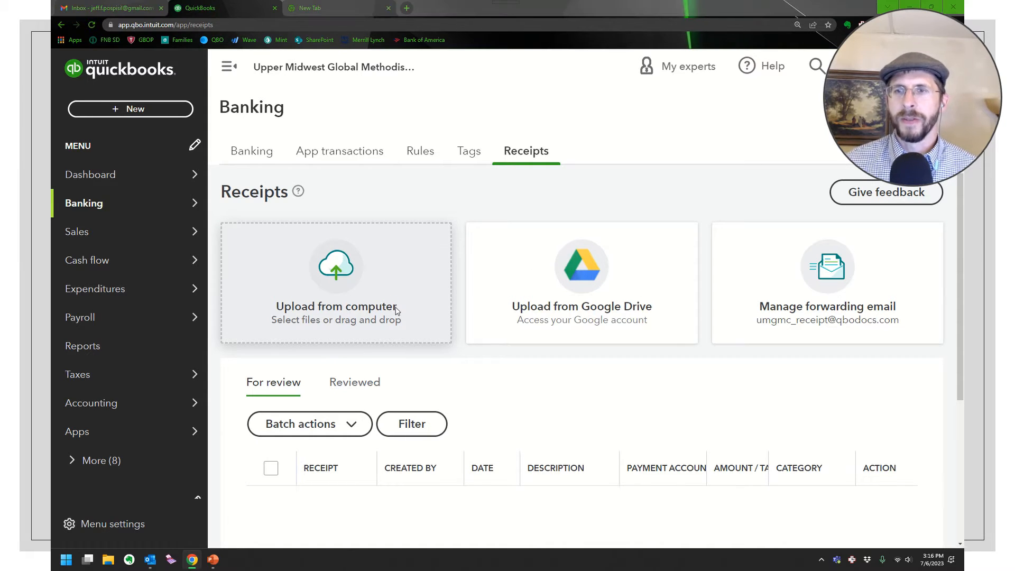
# - Upload a receipt file from the computer so it starts processing
pyautogui.click(335, 283)
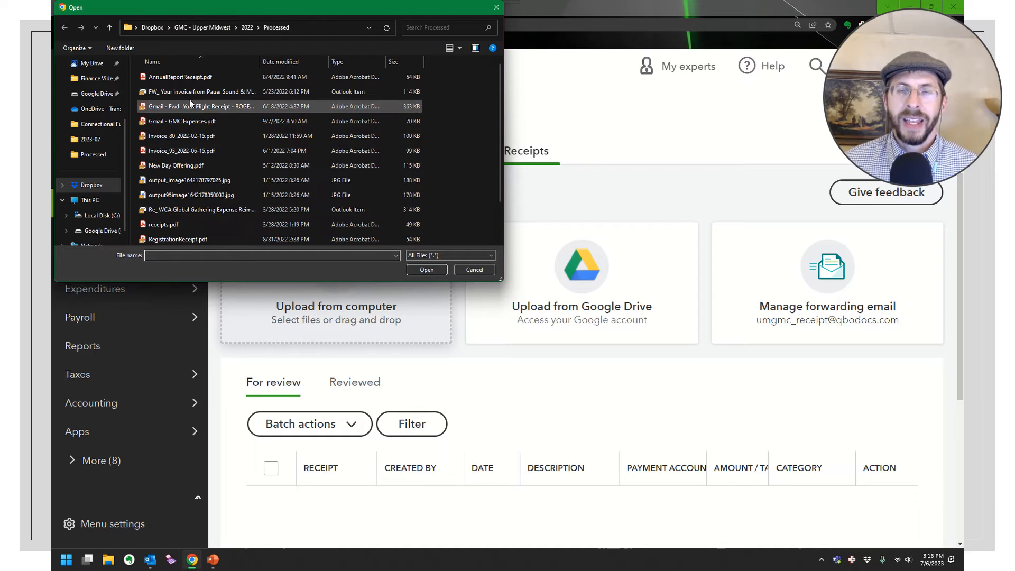
pyautogui.click(181, 151)
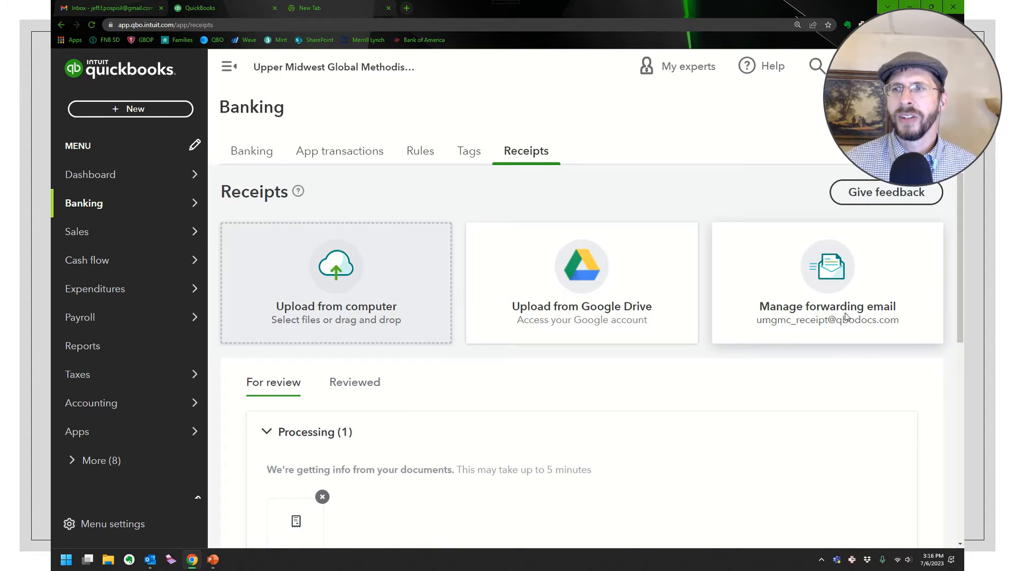
# - Turn on receipt forwarding for the second registered user in the forwarding email settings
pyautogui.click(827, 282)
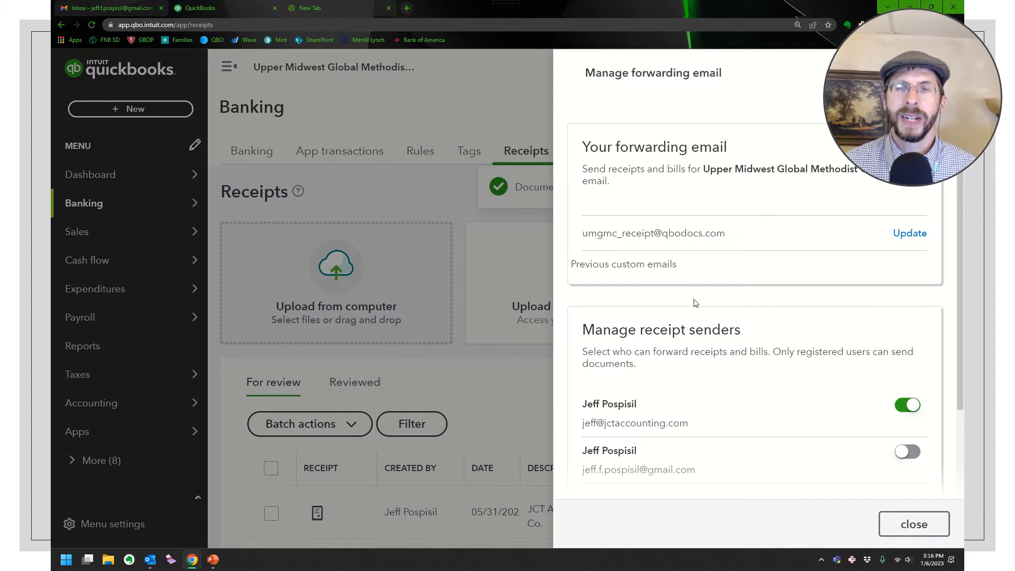
pyautogui.scroll(-3)
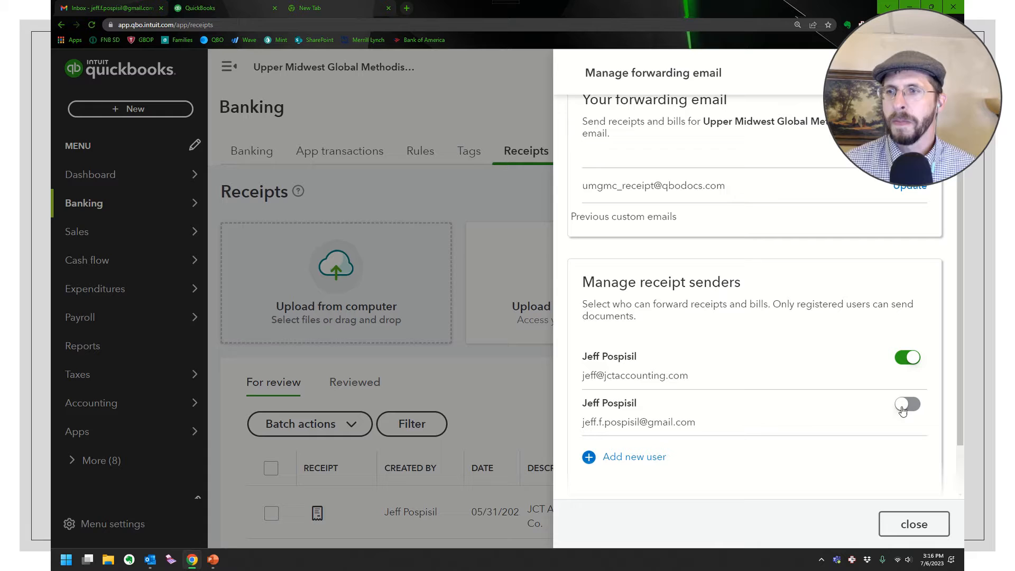
pyautogui.click(907, 404)
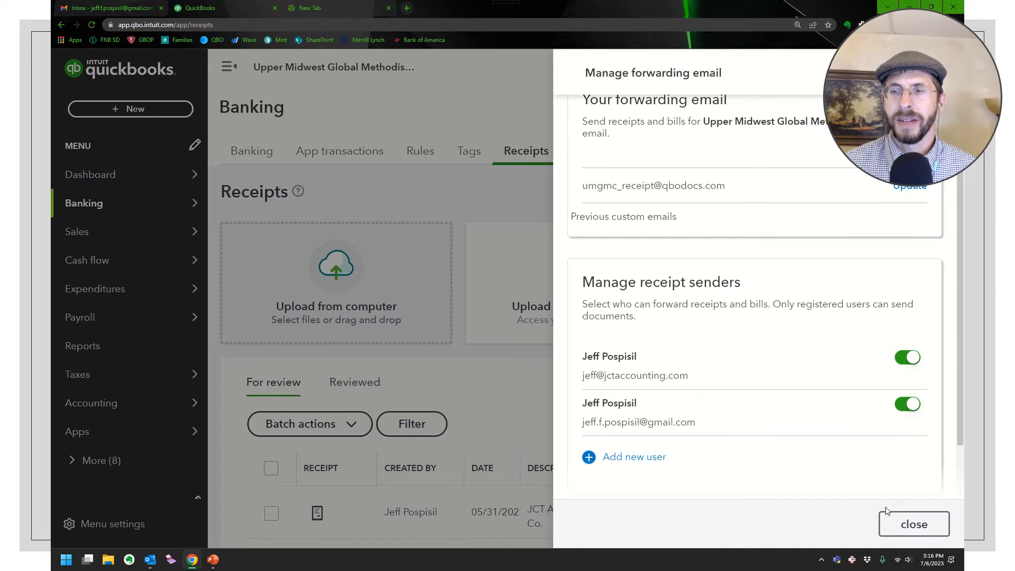
pyautogui.moveTo(771, 468)
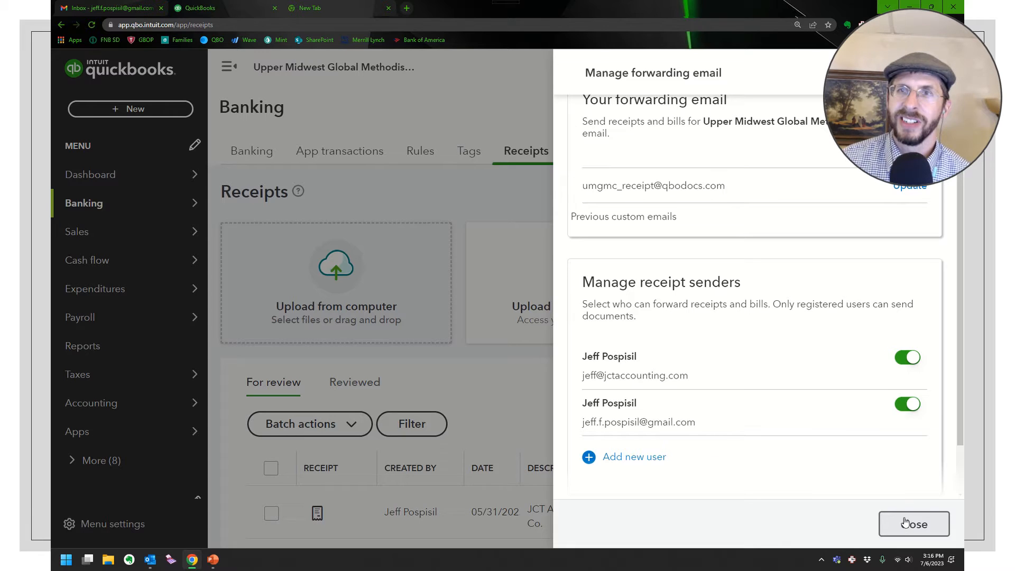
pyautogui.click(914, 524)
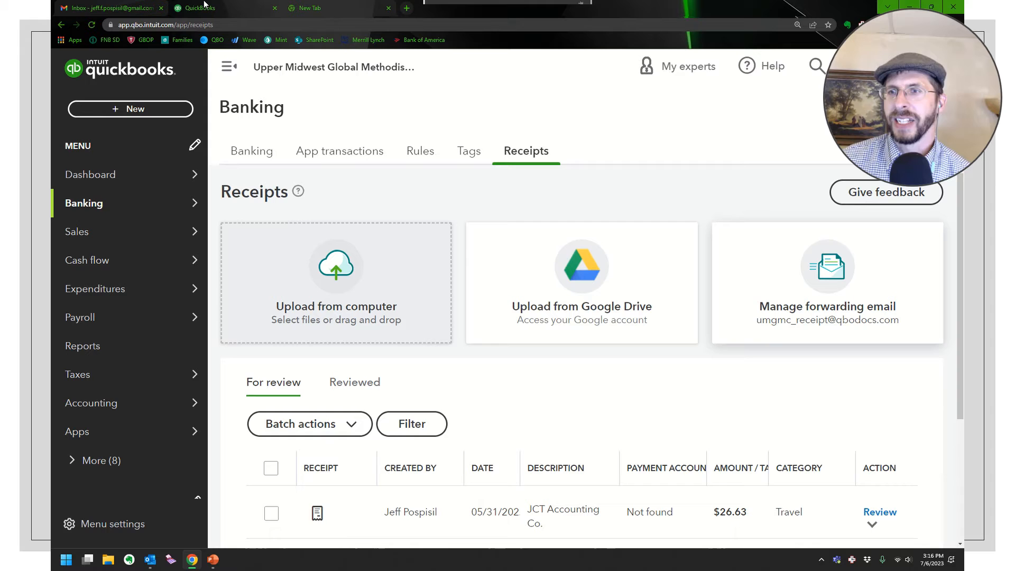
# - From Gmail, send 'Annual Report Receipt' with AnnualReportReceipt.pdf to the QuickBooks forwarding address
pyautogui.click(110, 8)
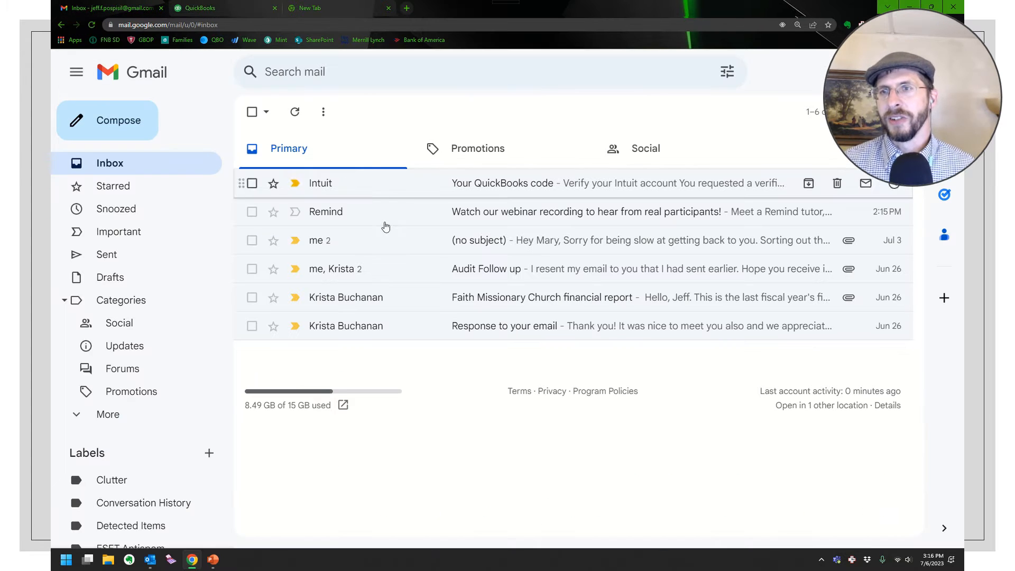
pyautogui.click(107, 121)
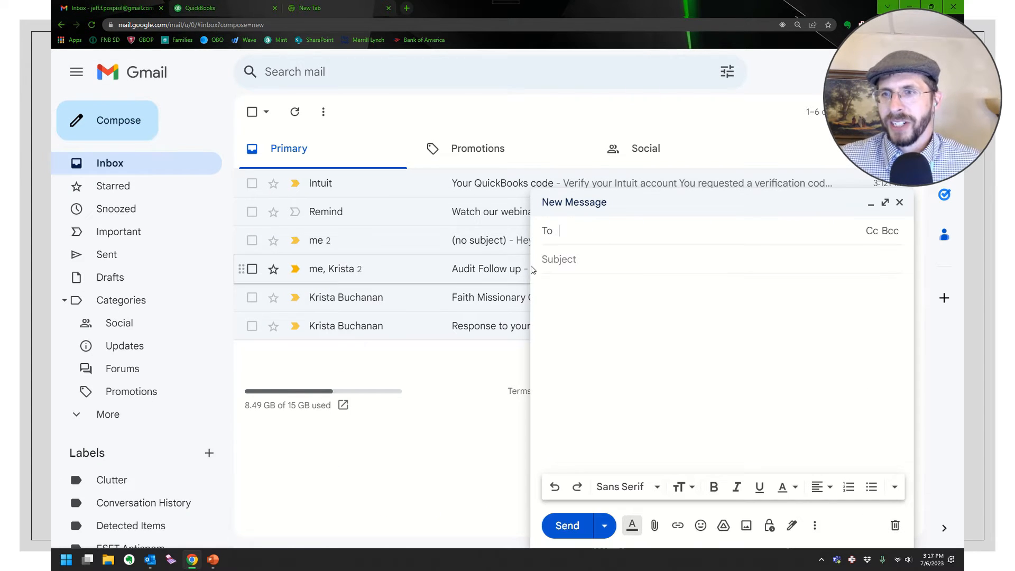
pyautogui.write('059285')
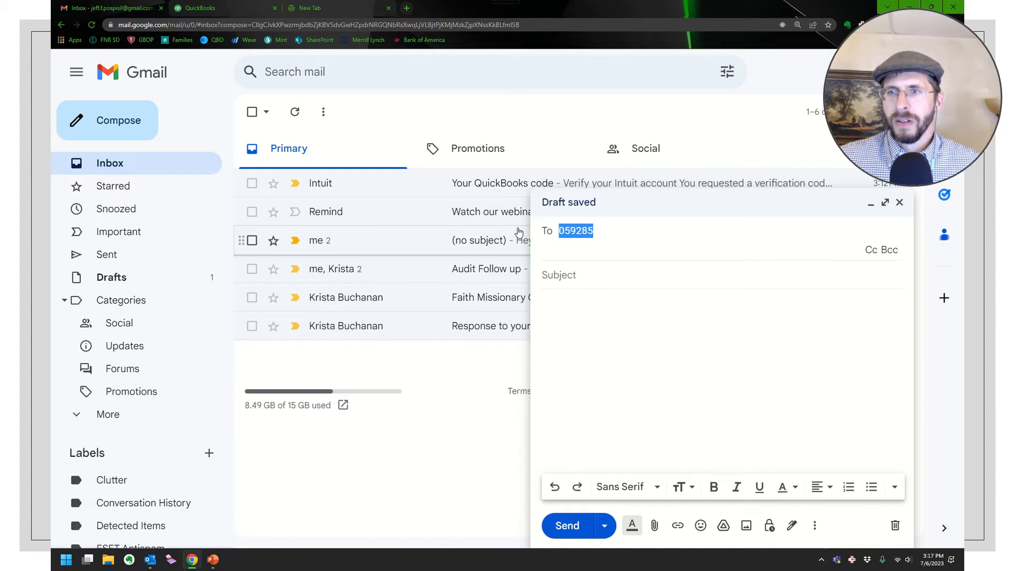
pyautogui.write('um')
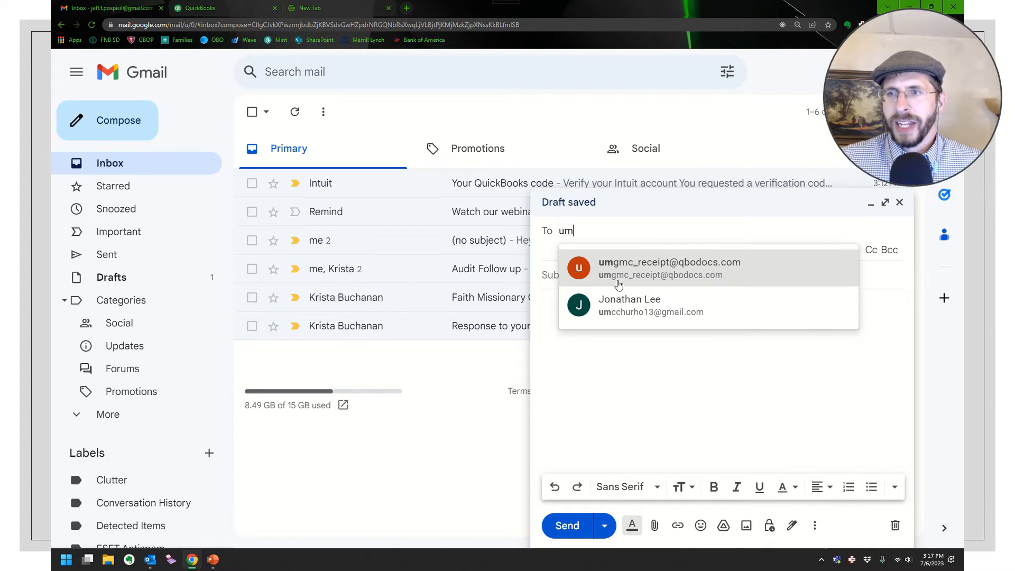
pyautogui.click(670, 268)
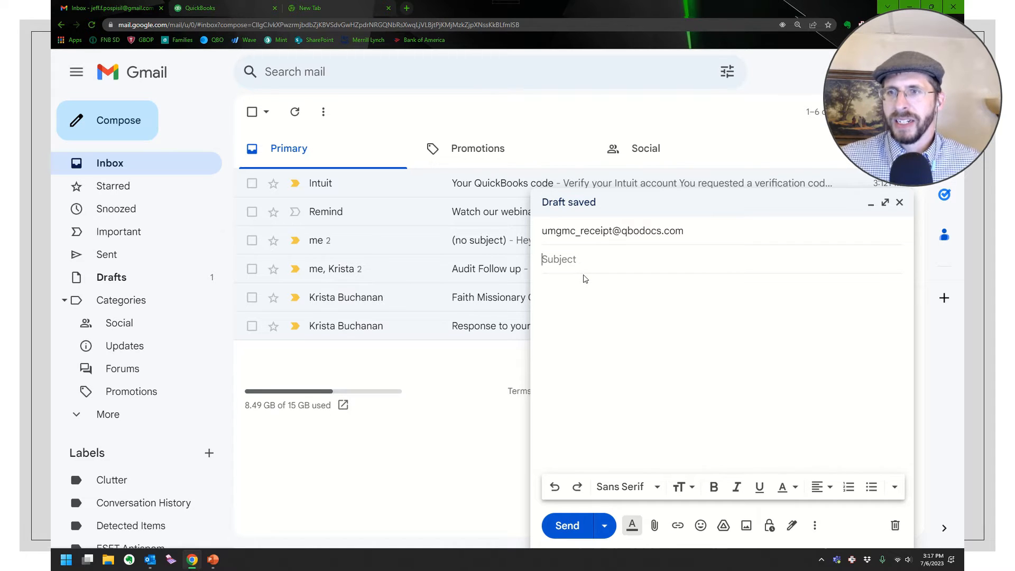
pyautogui.write('Annual Report R')
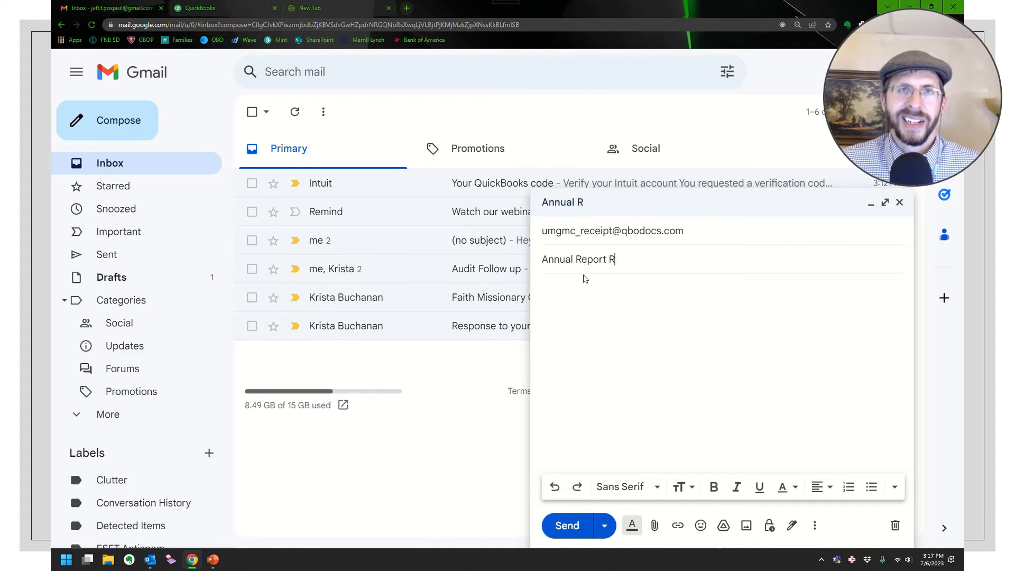
pyautogui.write('eceipt')
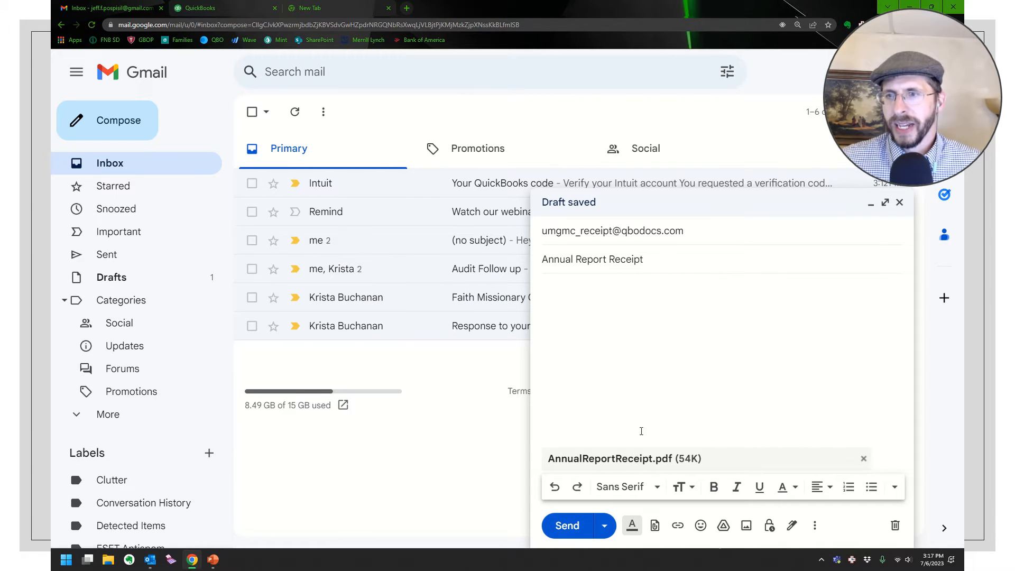
pyautogui.moveTo(566, 525)
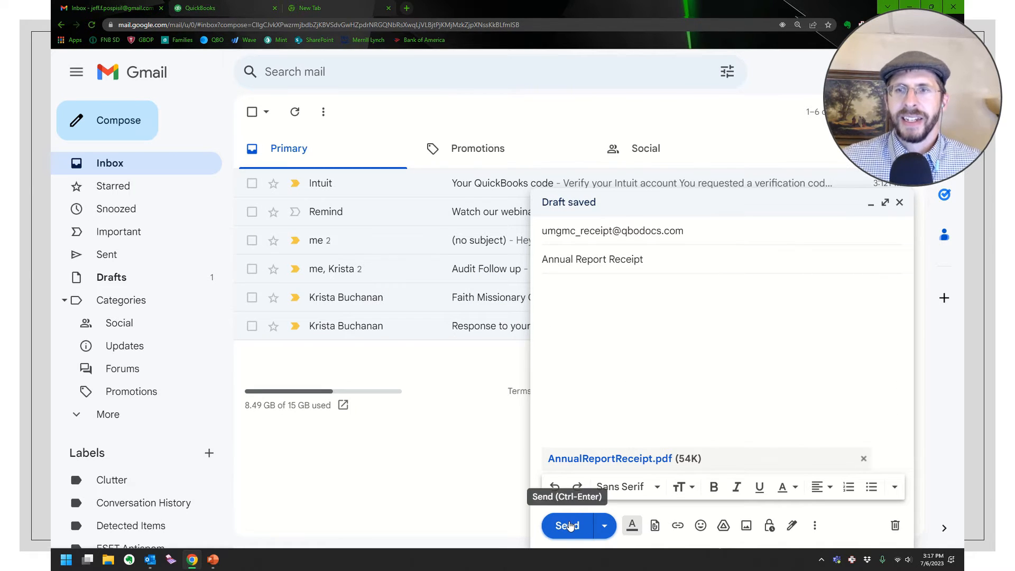
pyautogui.click(567, 525)
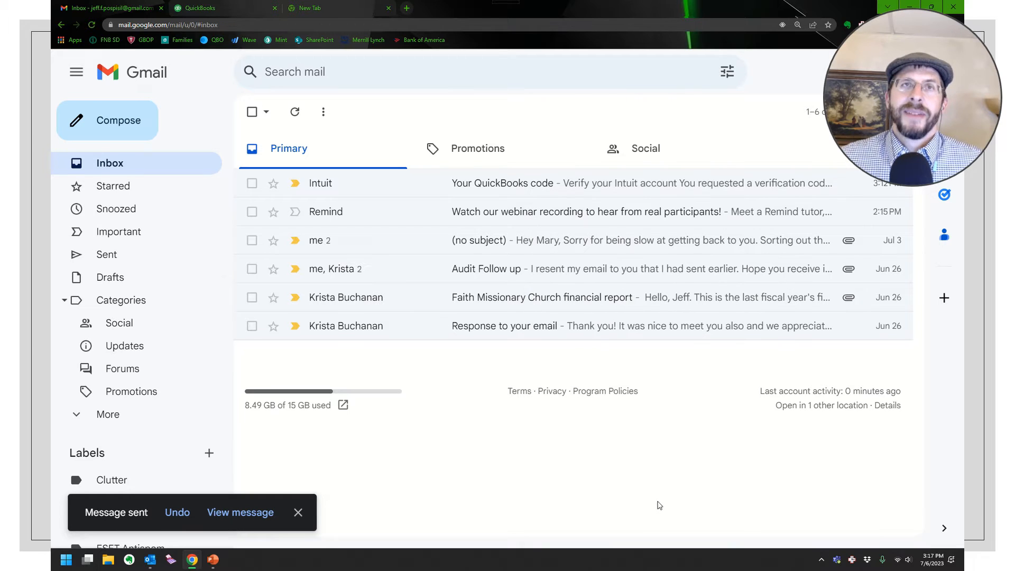
pyautogui.moveTo(304, 182)
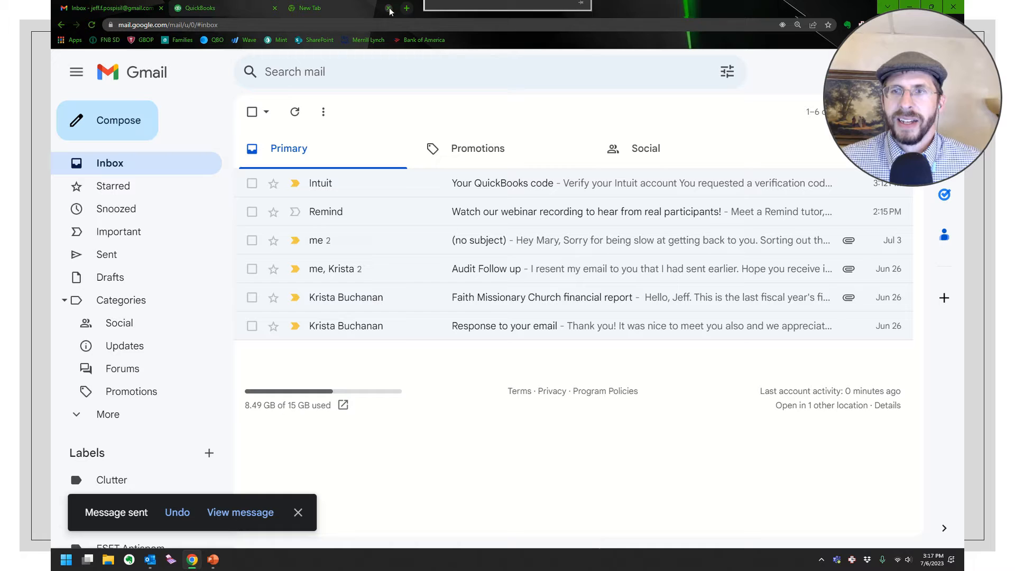
# - Back in QuickBooks, open the JCT Accounting Co. $26.63 receipt for review
pyautogui.click(201, 8)
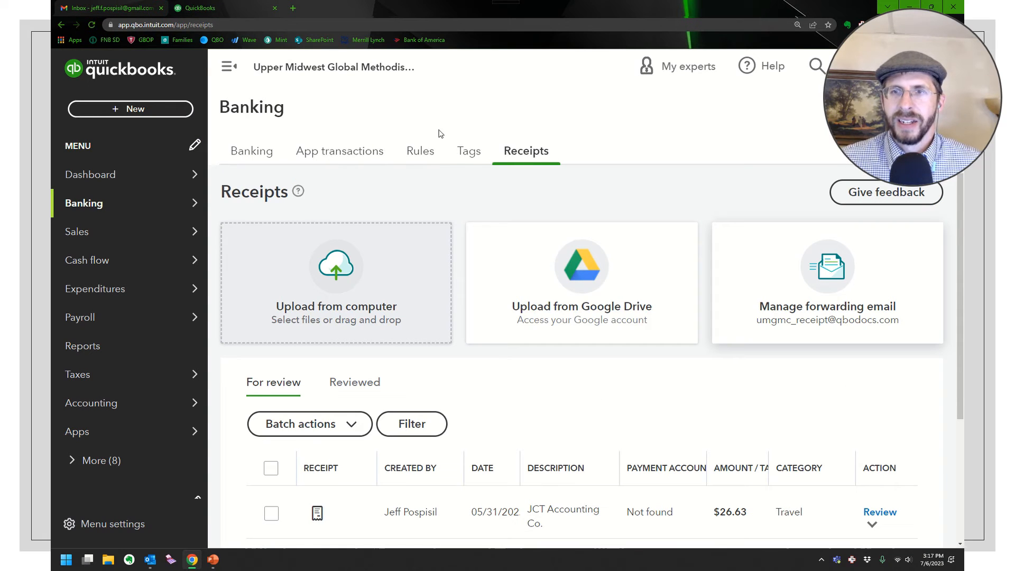
pyautogui.scroll(-3)
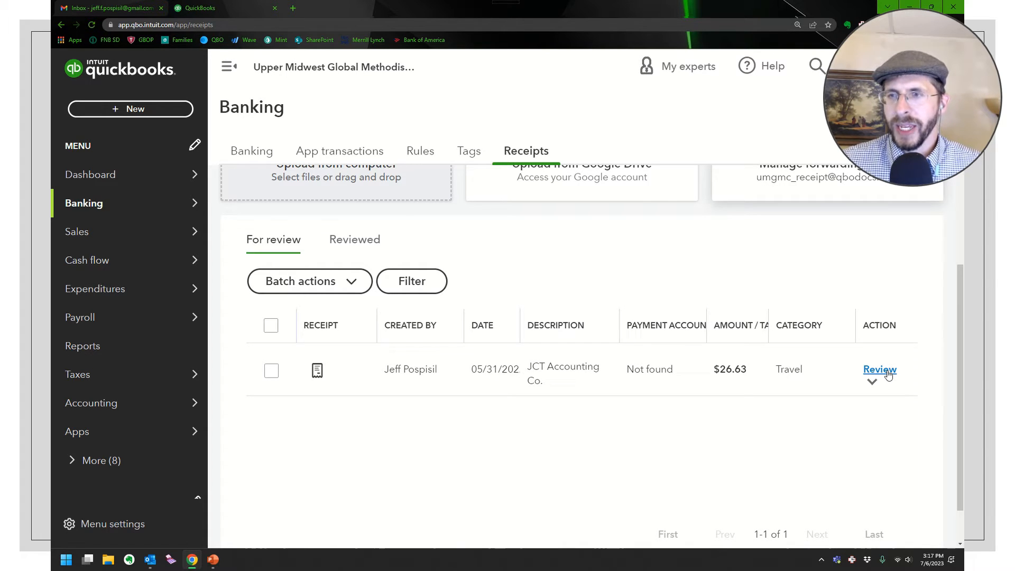
pyautogui.click(879, 370)
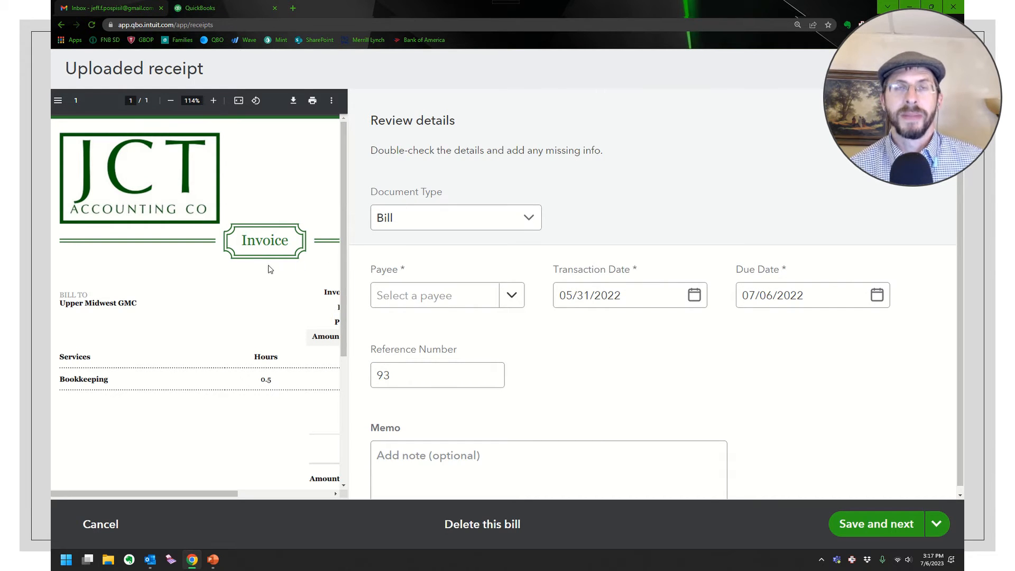
# - Set the bill's payee to JCT Accounting Co and category to 5240 Finance & Administration
pyautogui.click(170, 101)
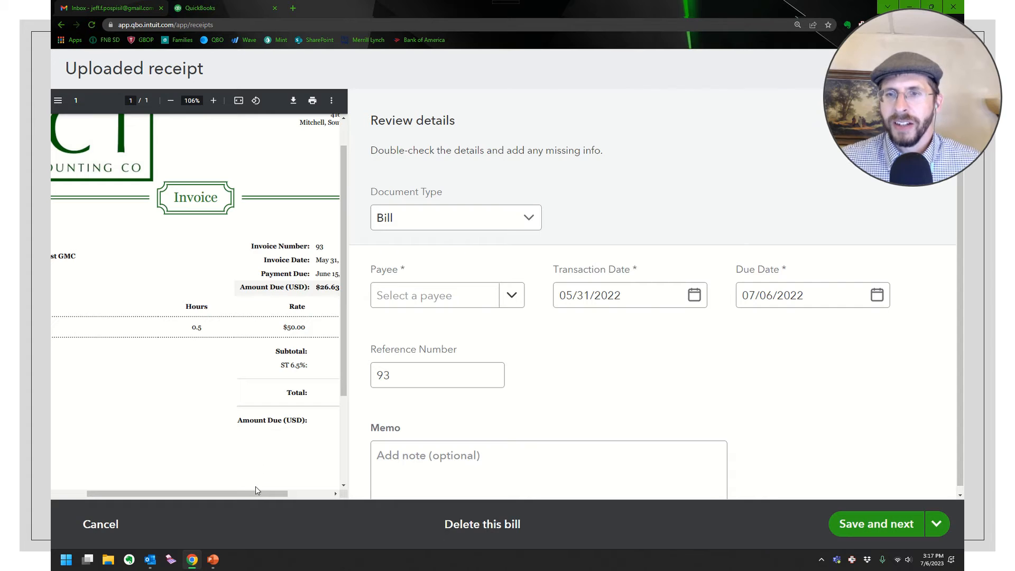
pyautogui.click(456, 217)
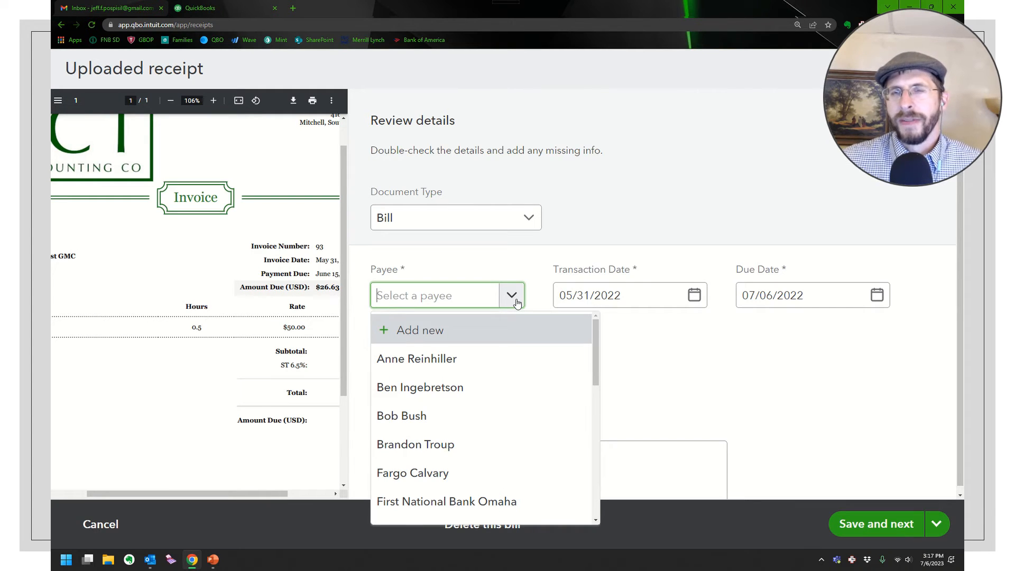
pyautogui.write('jct')
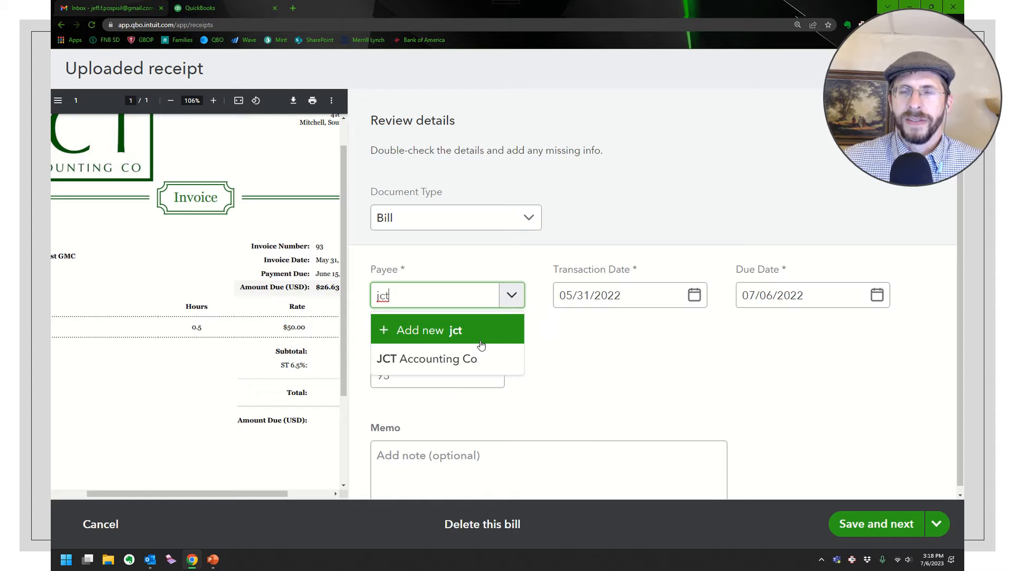
pyautogui.click(426, 358)
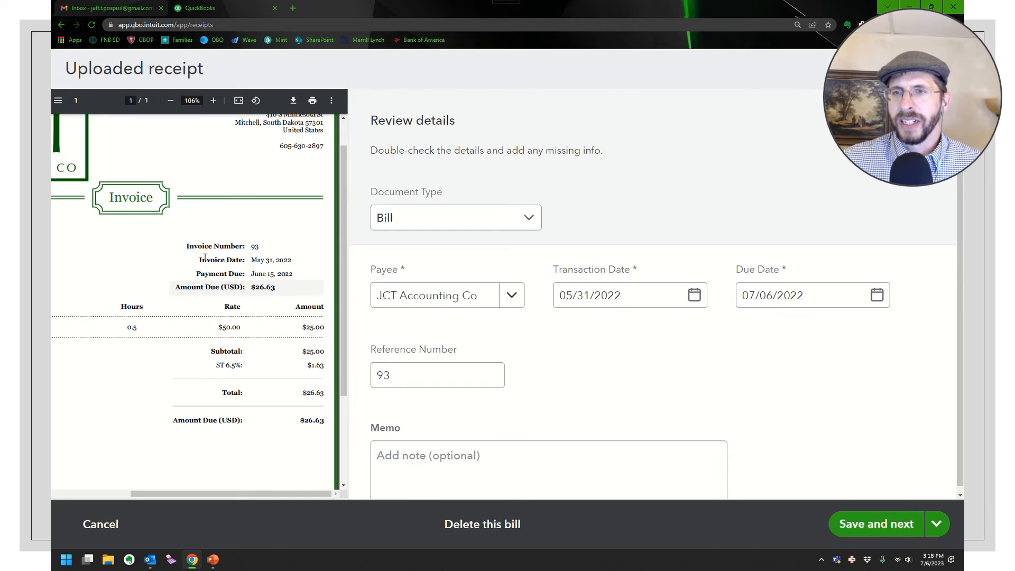
pyautogui.doubleClick(270, 260)
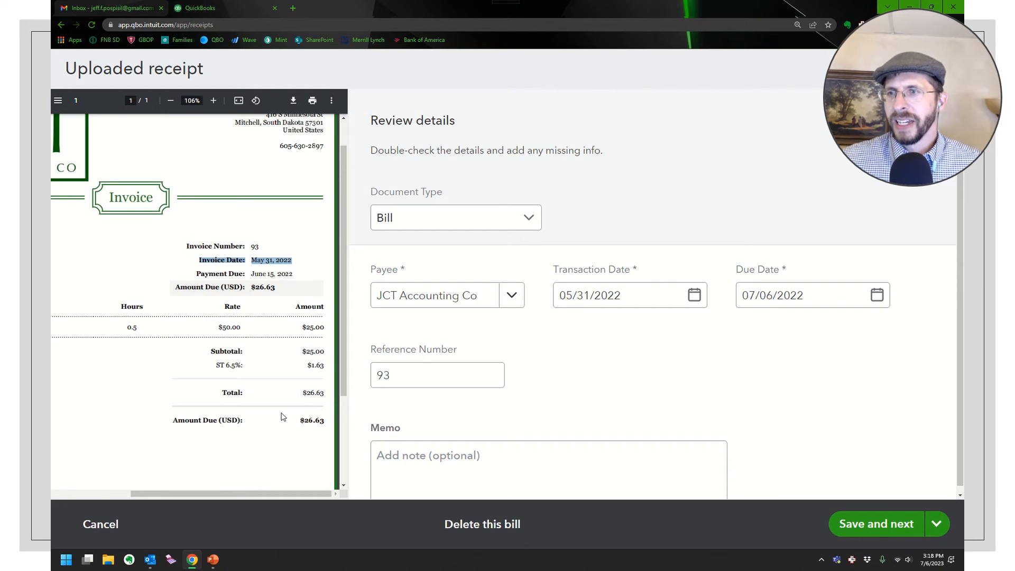
pyautogui.moveTo(664, 344)
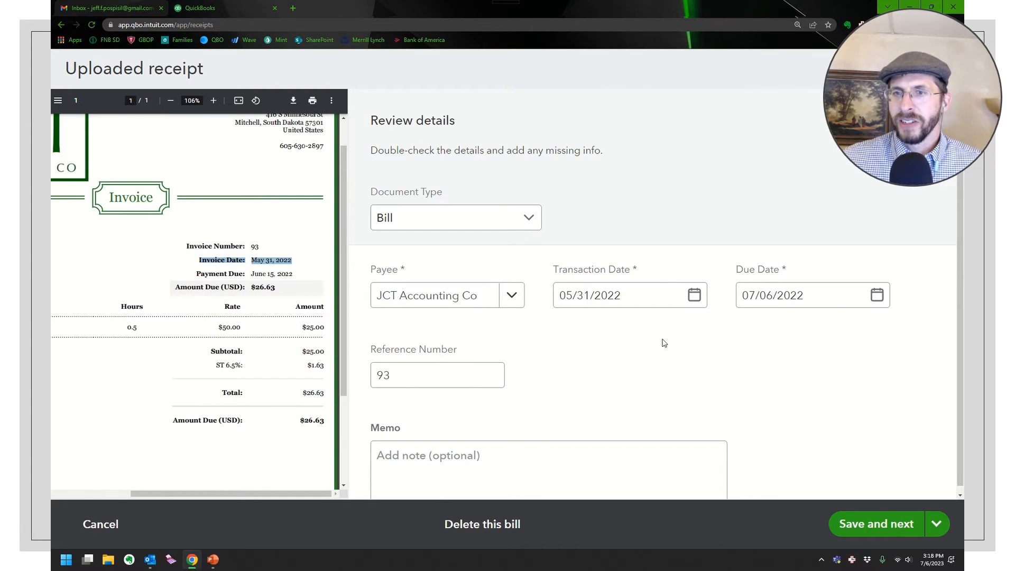
pyautogui.moveTo(767, 329)
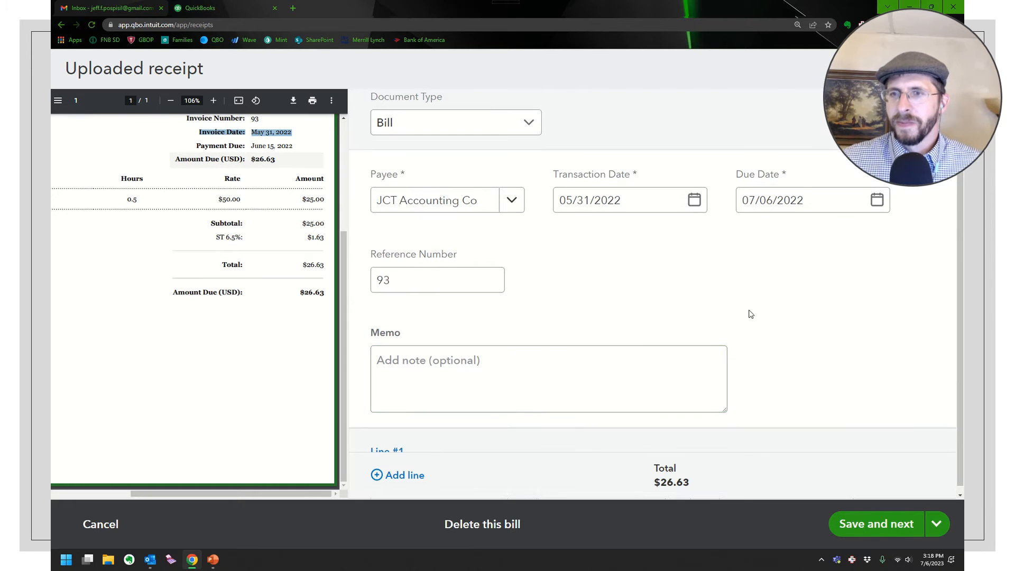
pyautogui.scroll(-3)
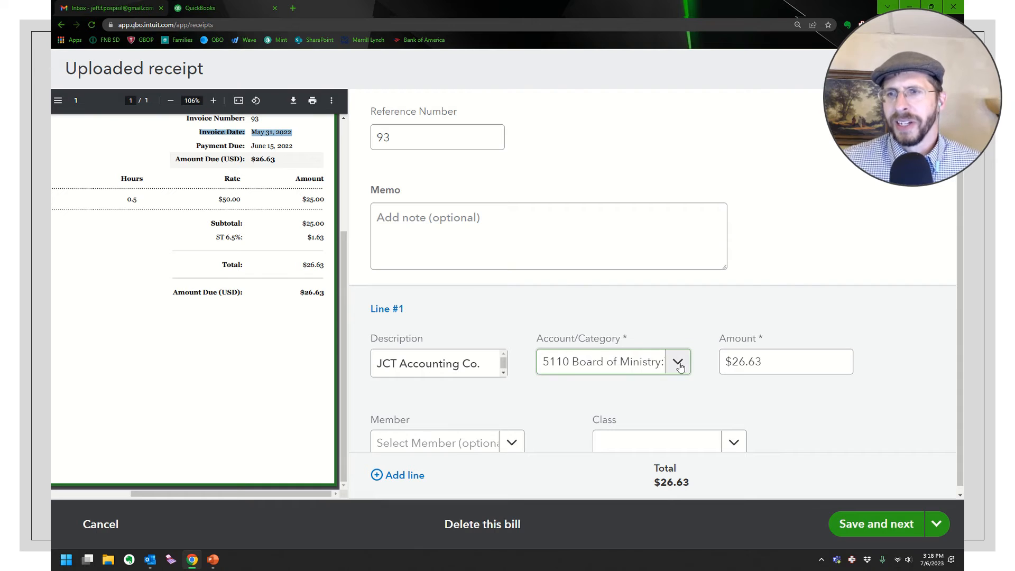
pyautogui.click(678, 361)
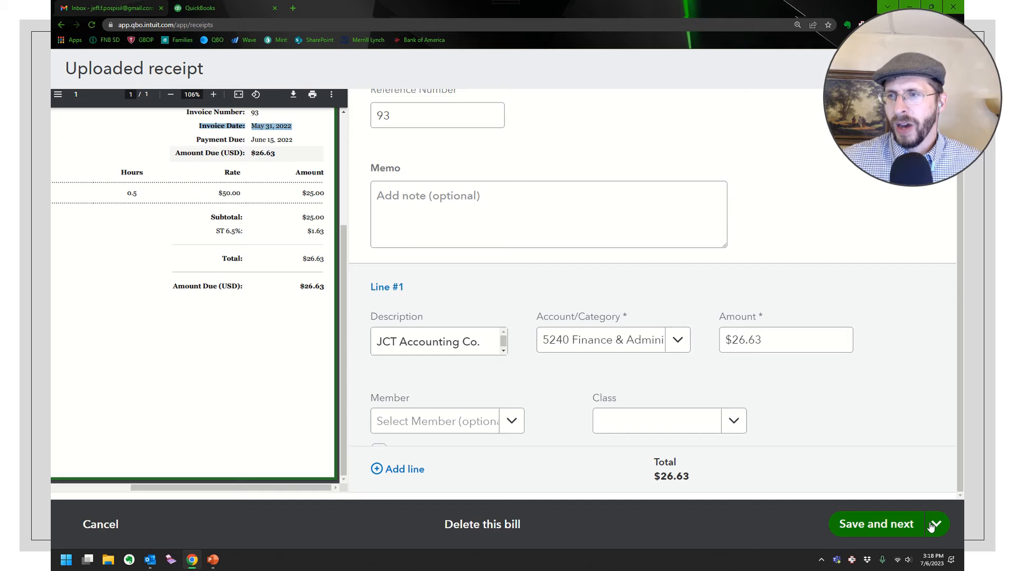
# - Delete the JCT Accounting bill instead of saving it, confirming with Yes
pyautogui.click(935, 524)
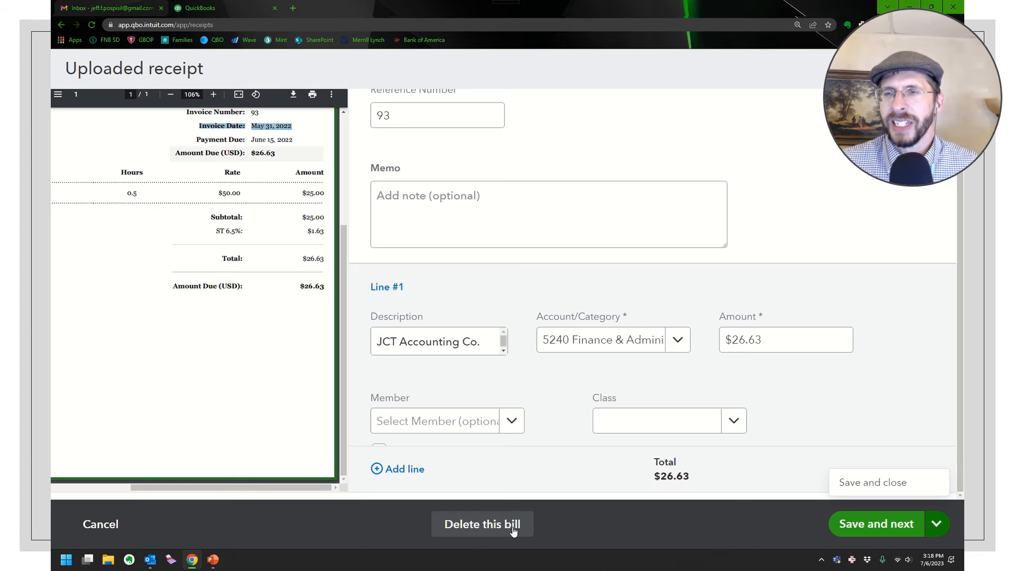
pyautogui.click(481, 524)
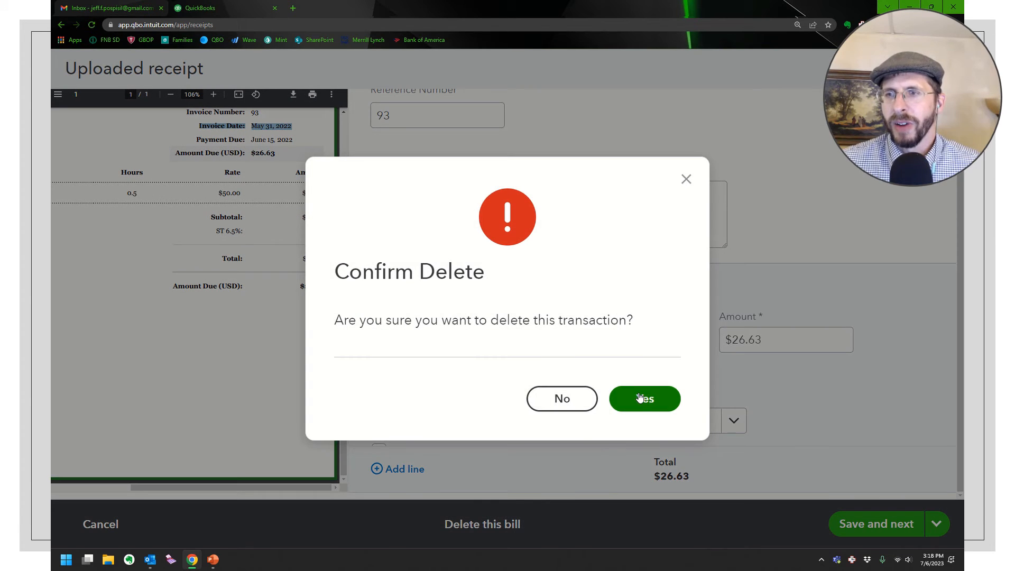
pyautogui.click(644, 398)
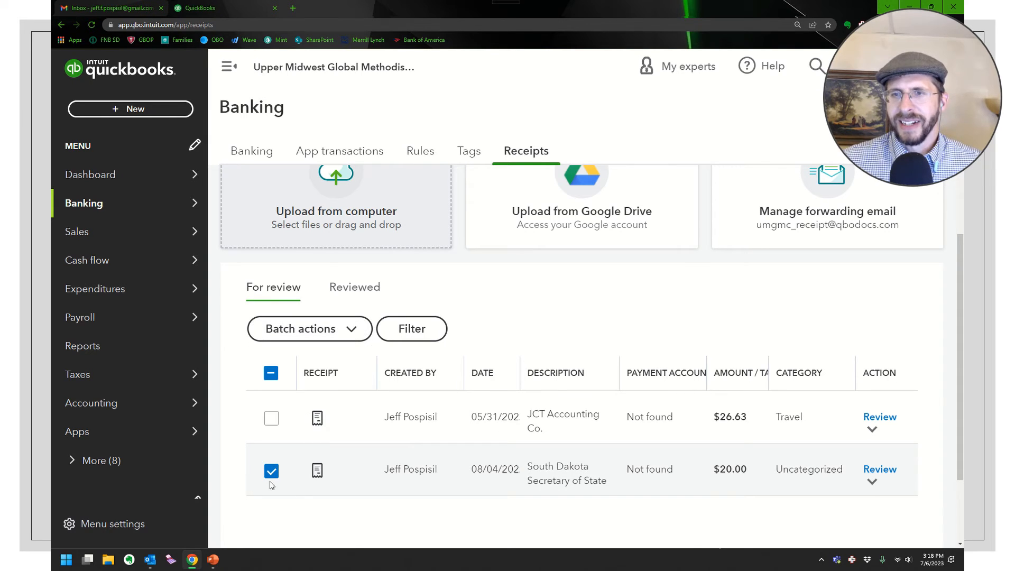
# - Open the $20.00 South Dakota Secretary of State receipt from the For review list
pyautogui.click(317, 470)
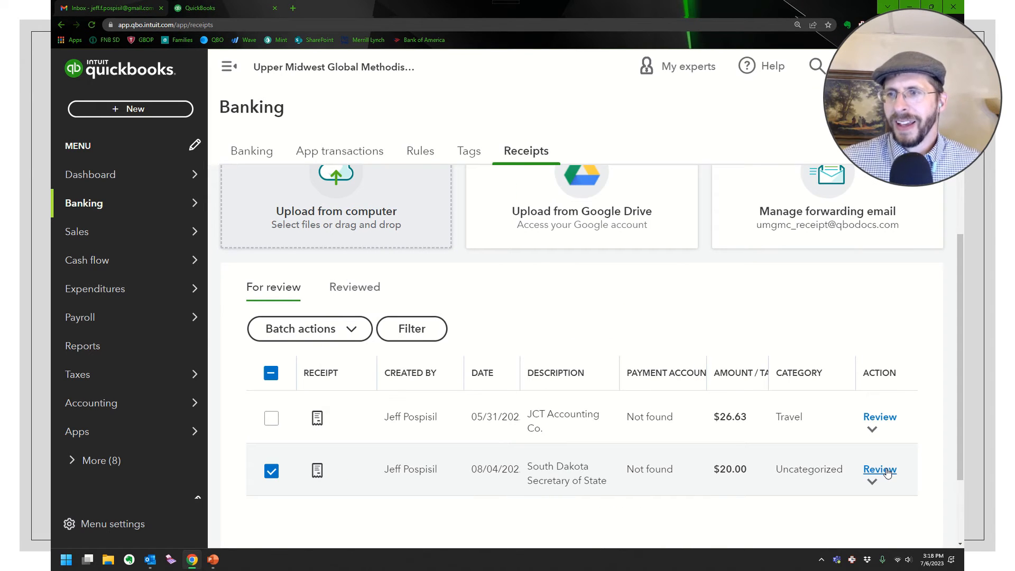
pyautogui.click(880, 470)
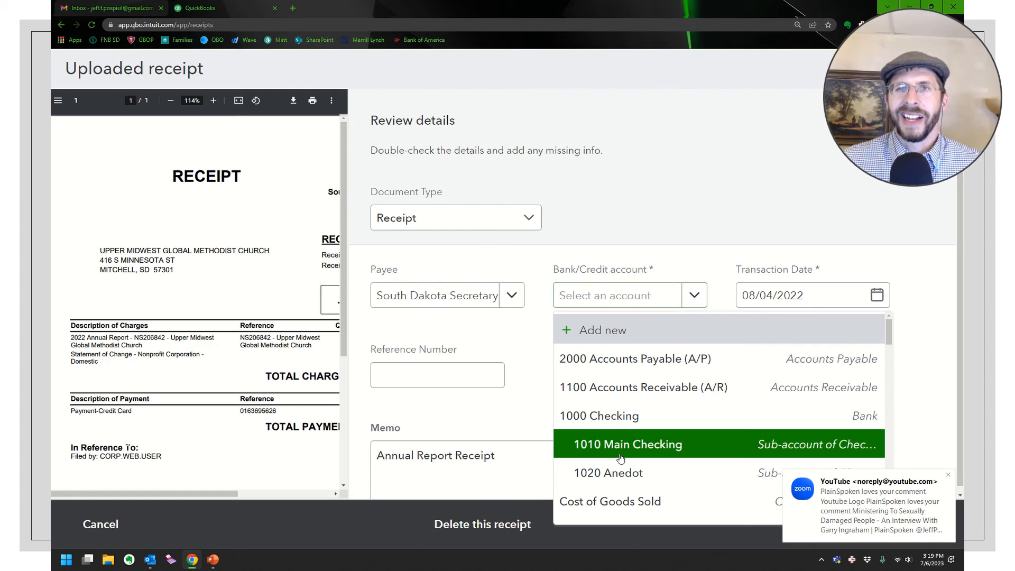
# - Give the South Dakota receipt 1010 Main Checking and Legal & Tax, then delete it
pyautogui.click(628, 444)
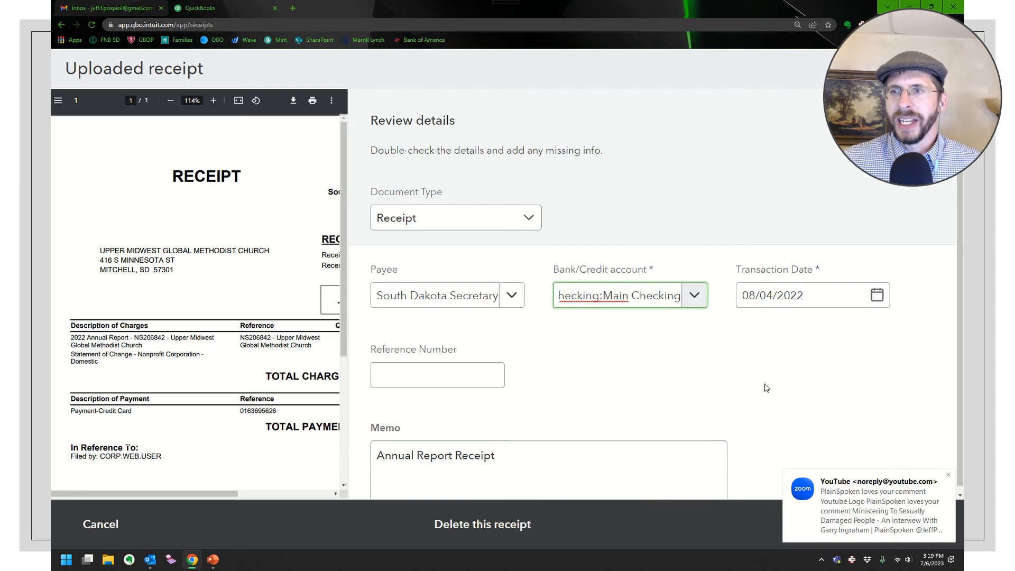
pyautogui.scroll(-3)
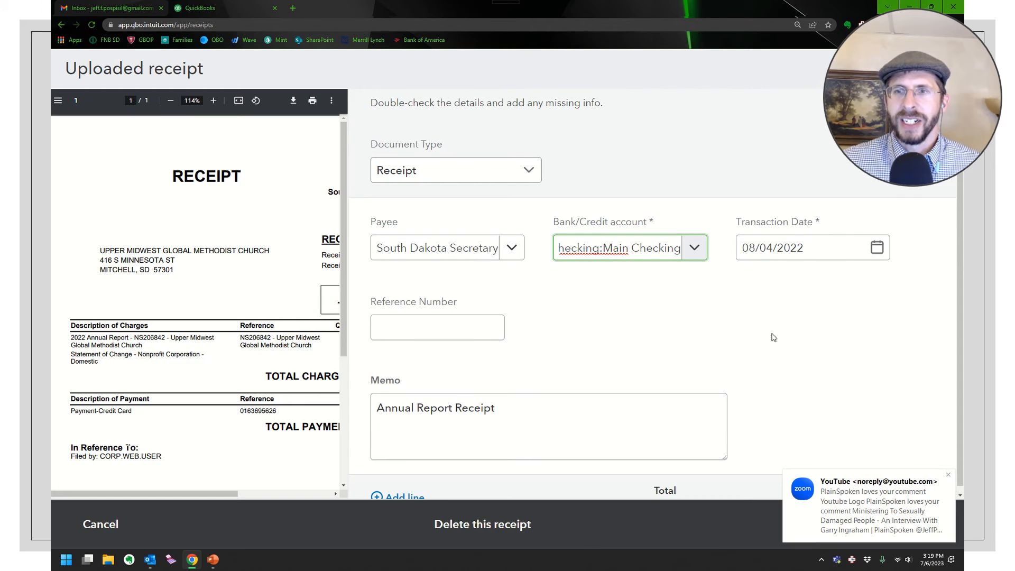
pyautogui.scroll(-3)
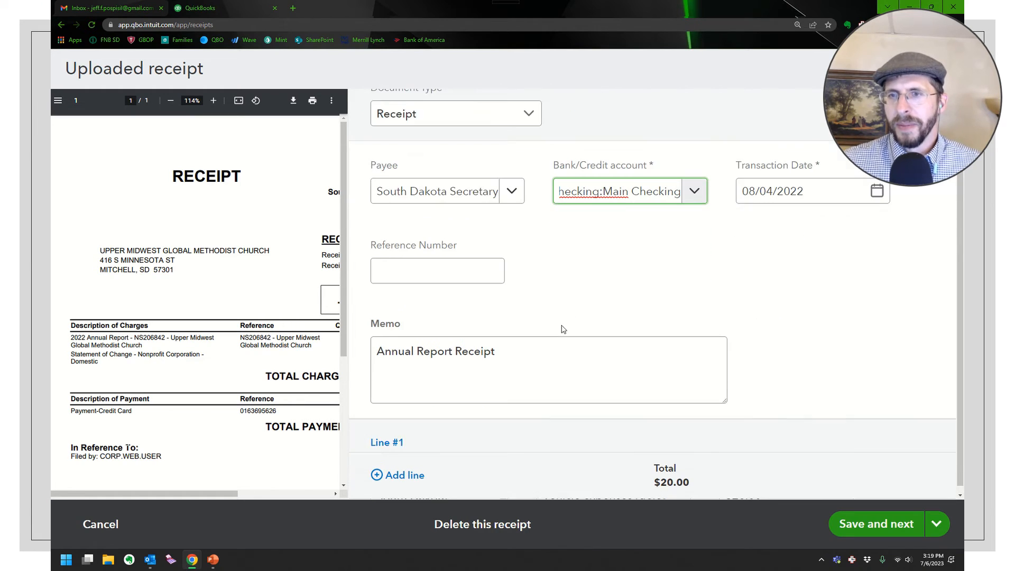
pyautogui.scroll(-3)
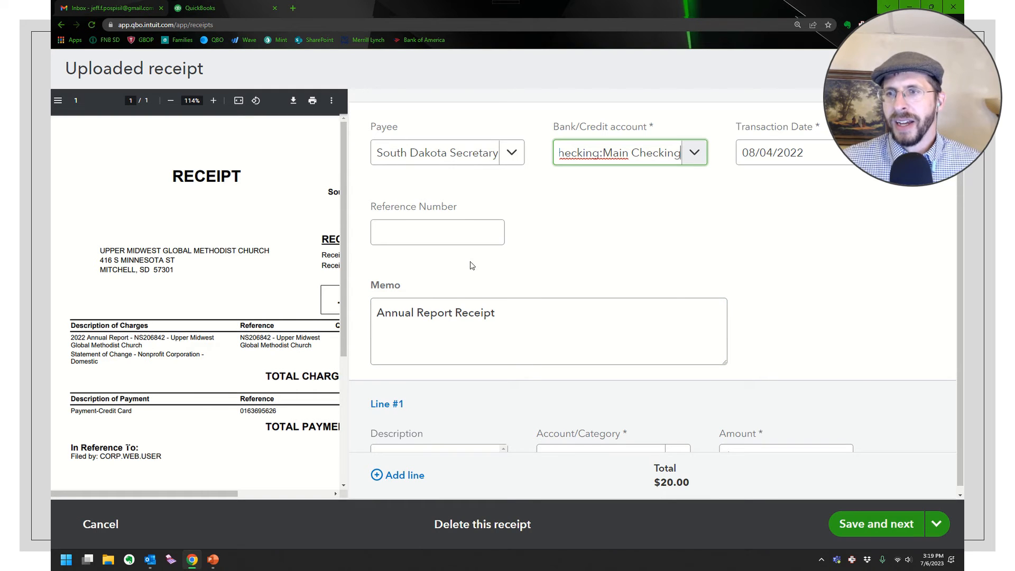
pyautogui.click(678, 314)
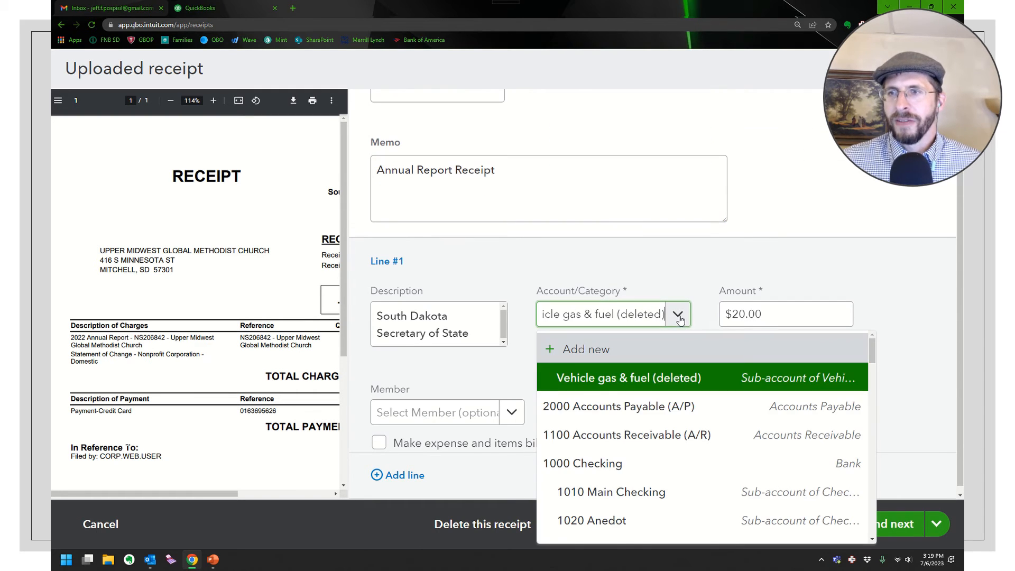
pyautogui.scroll(-3)
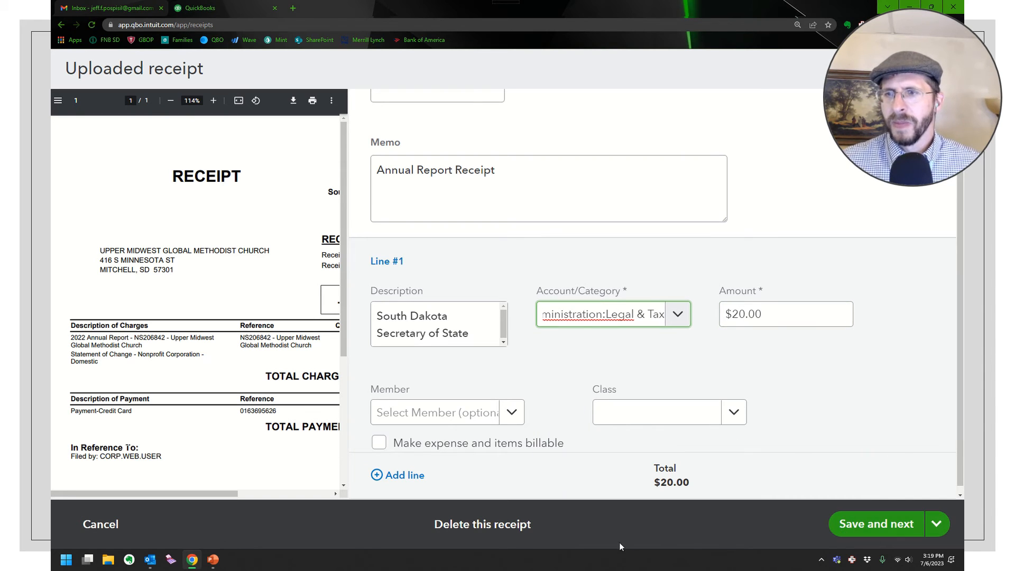
pyautogui.moveTo(528, 389)
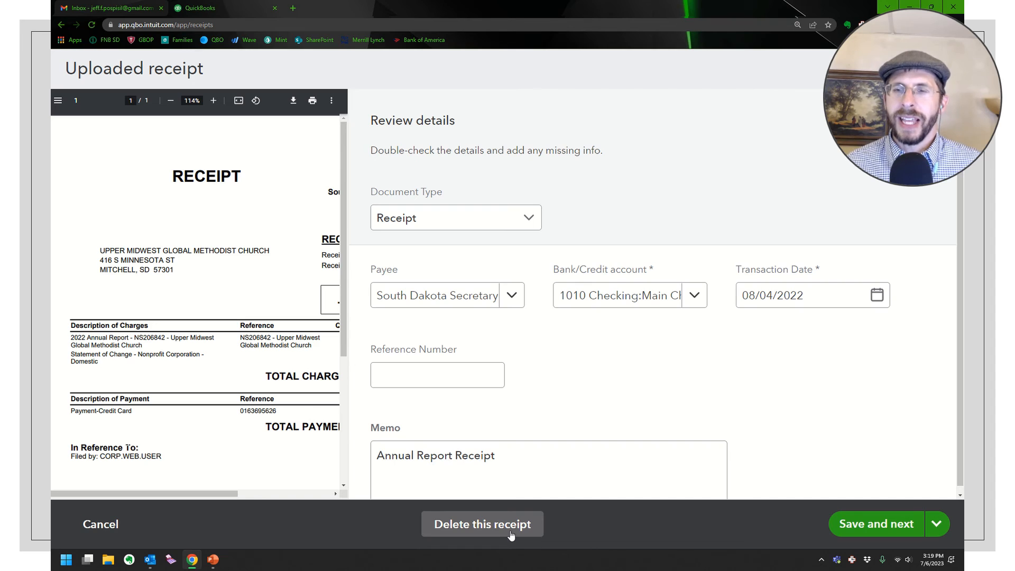
pyautogui.click(483, 524)
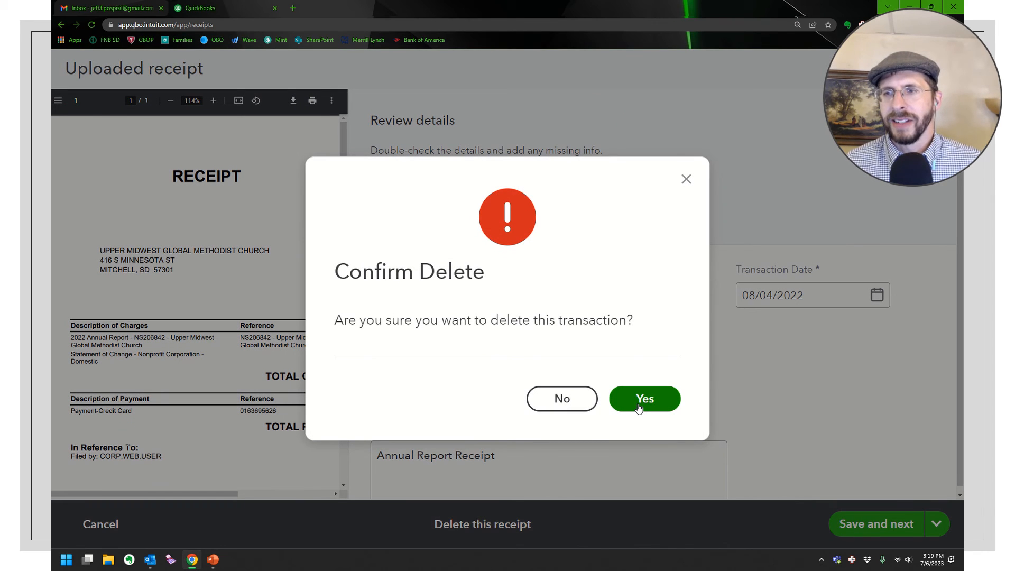
pyautogui.click(644, 398)
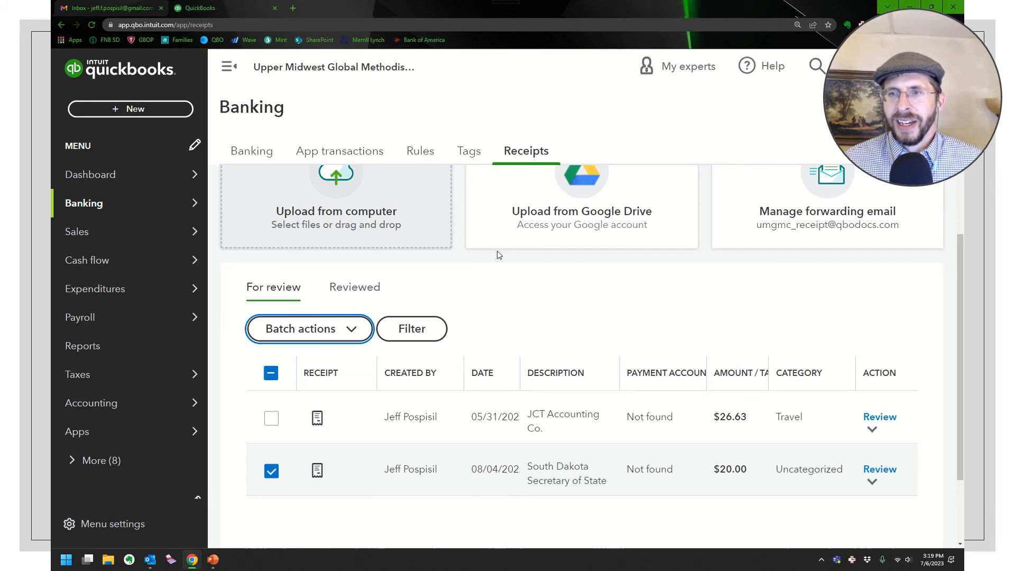